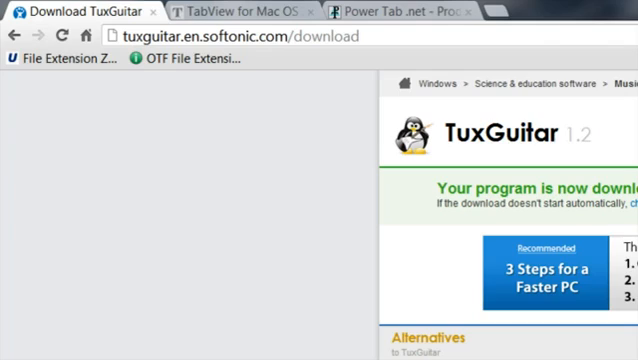
# - Leave the Chrome download page so TuxGuitar shows its blank one-track song
pyautogui.click(240, 10)
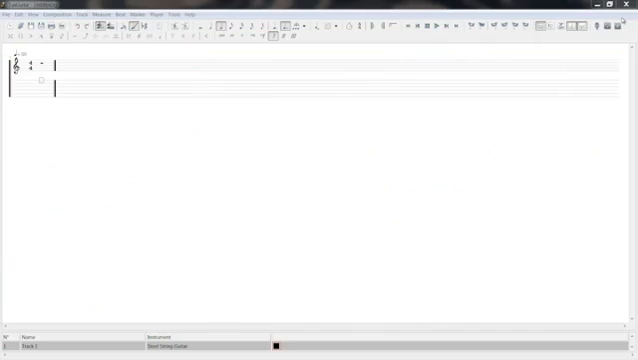
pyautogui.moveTo(279, 124)
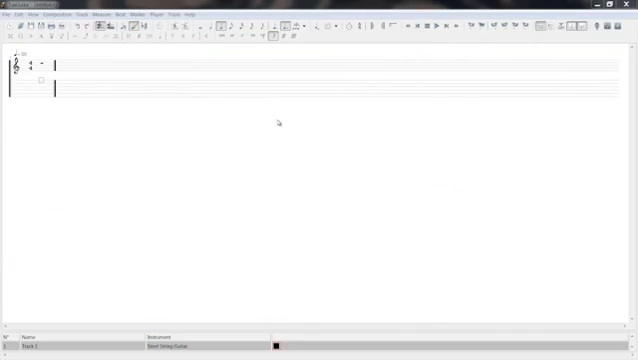
pyautogui.moveTo(125, 57)
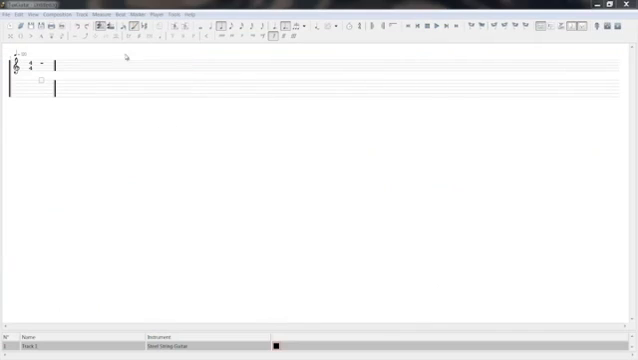
# - Bring up File > Open and set its file-type filter to PowerTab
pyautogui.click(8, 14)
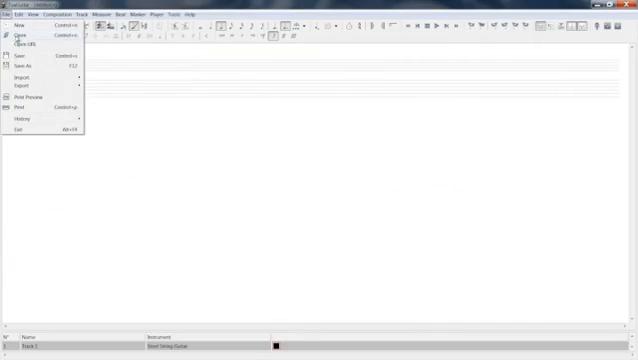
pyautogui.click(24, 45)
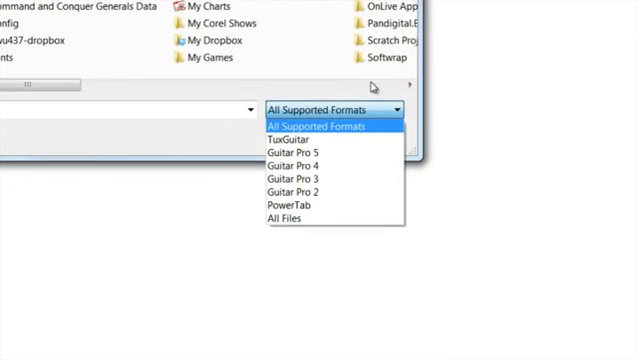
pyautogui.click(291, 205)
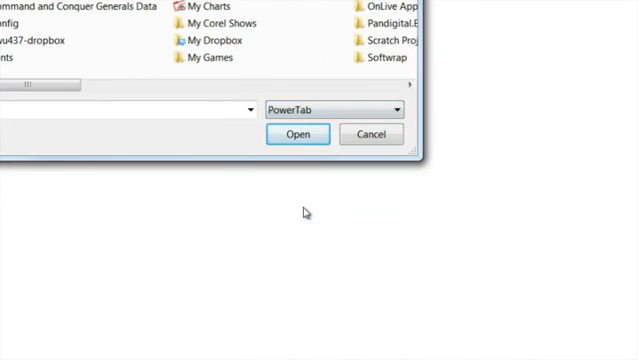